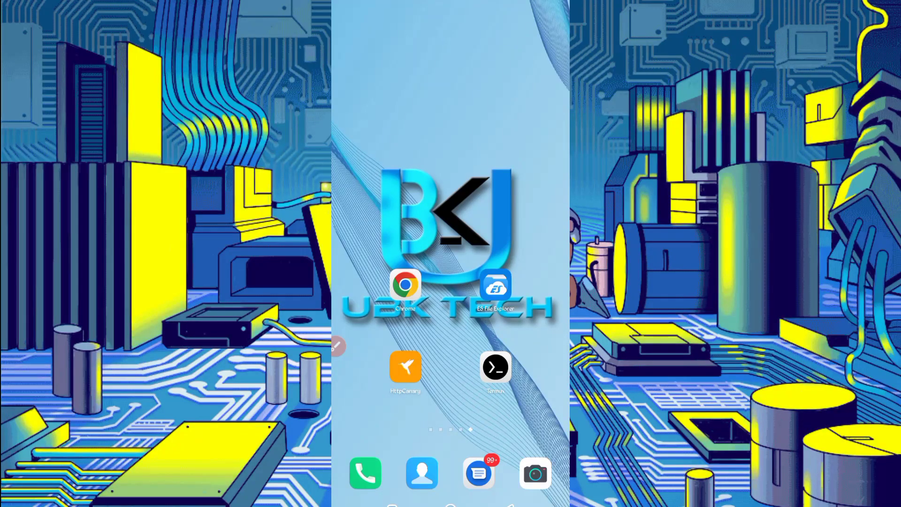
- Launch Chrome on landofbits.com and scroll through the free Litecoin landing page
left_click(405, 286)
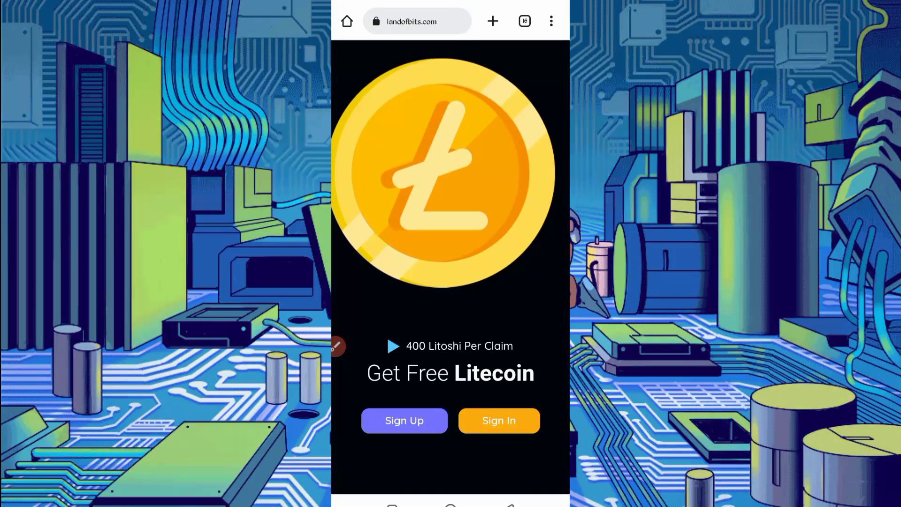
scroll("down", 3)
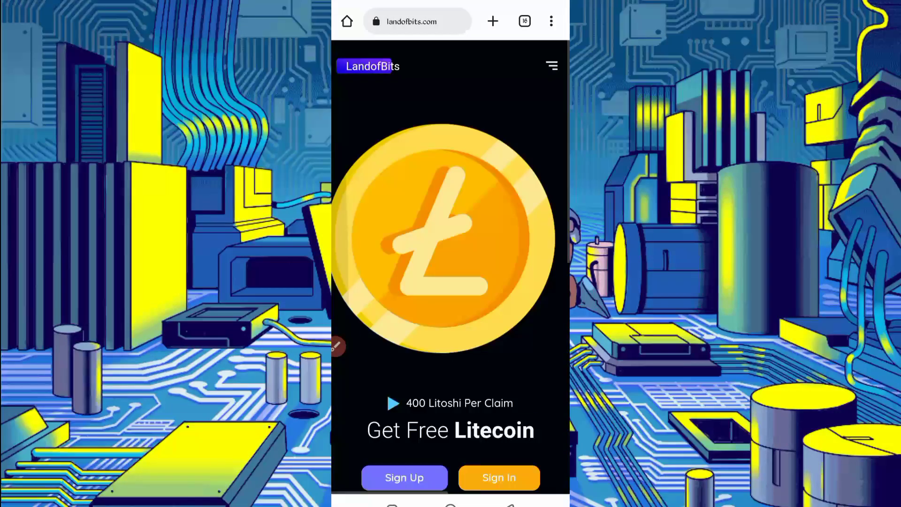
scroll("down", 3)
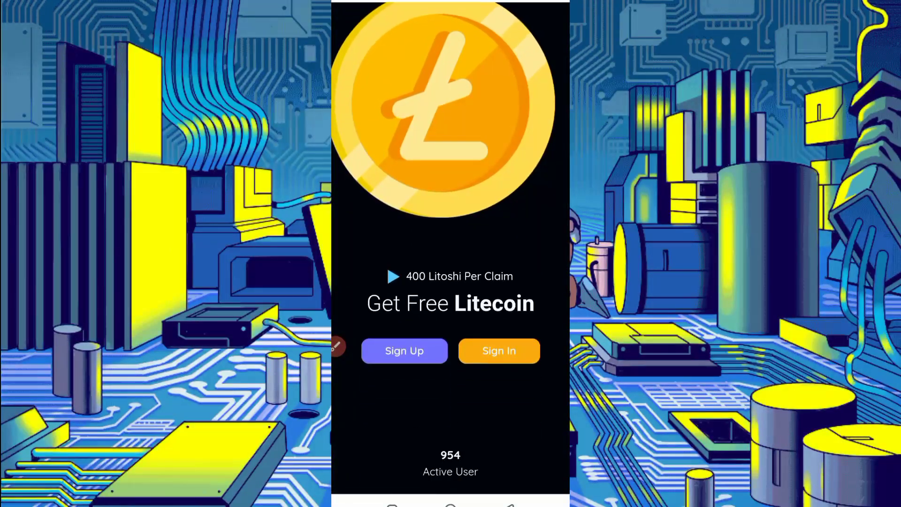
- Sign in to LandofBits with the saved credentials, landing on the 4,200.00-coin dashboard
left_click(404, 350)
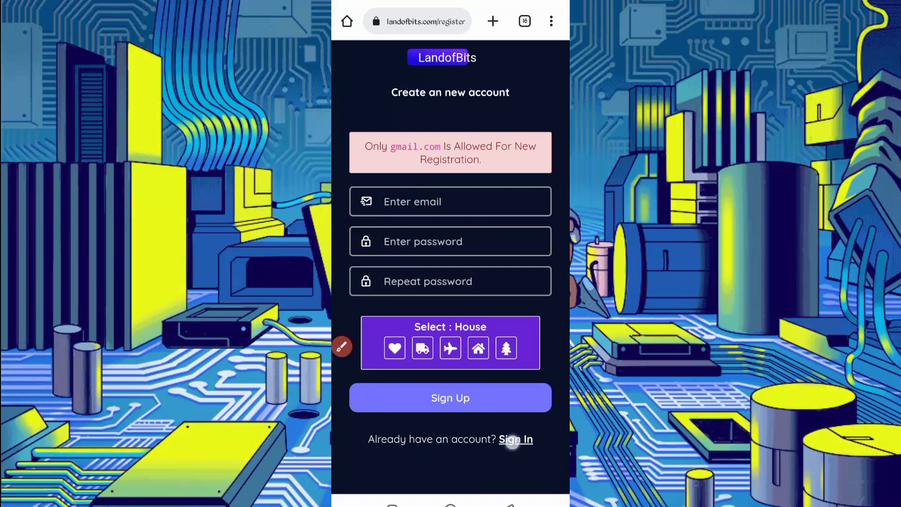
left_click(515, 440)
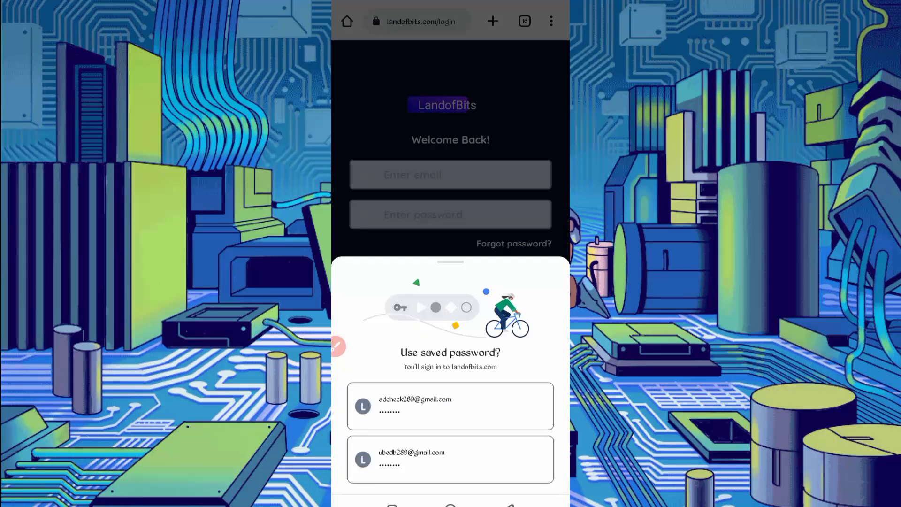
left_click(450, 406)
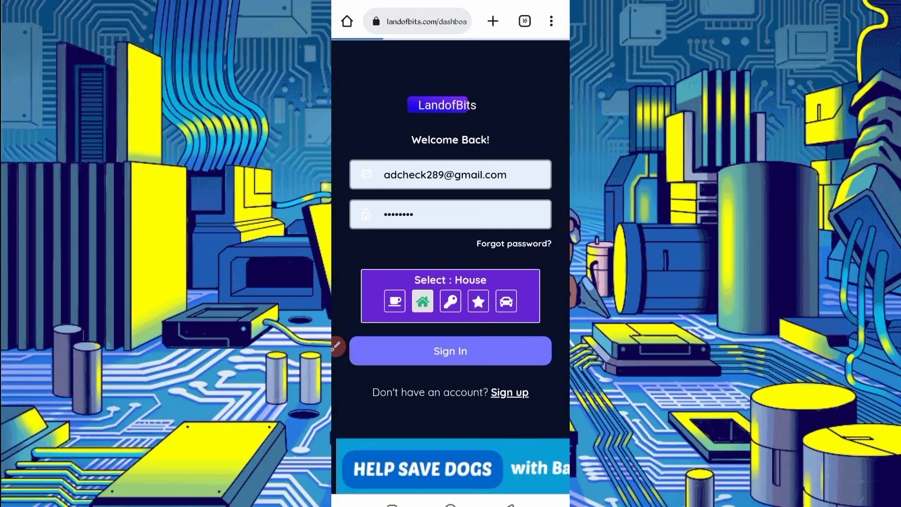
left_click(450, 350)
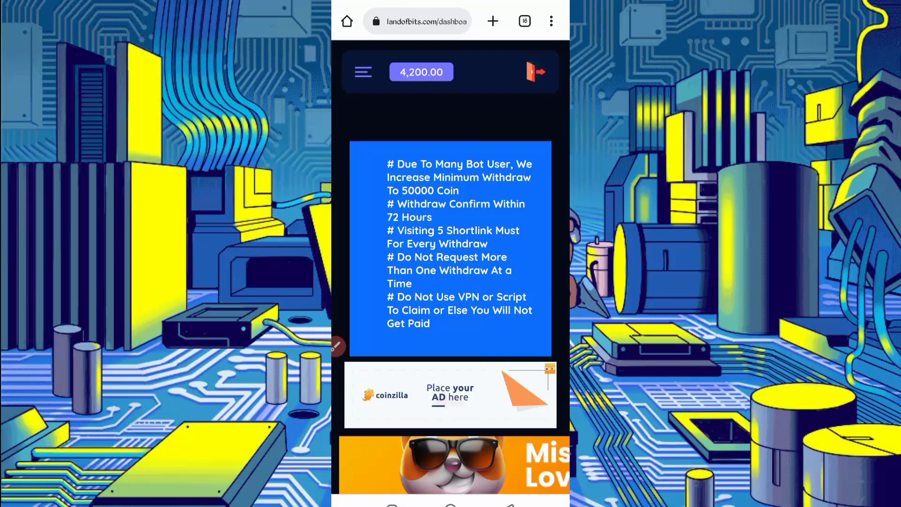
- Scroll the dashboard's referral and deposit cards, then bring up the site menu
scroll("down", 3)
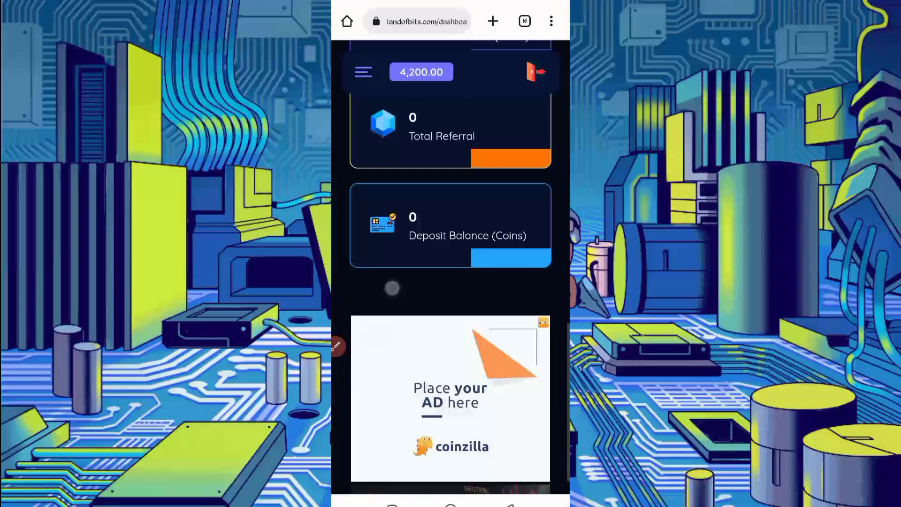
left_click(363, 71)
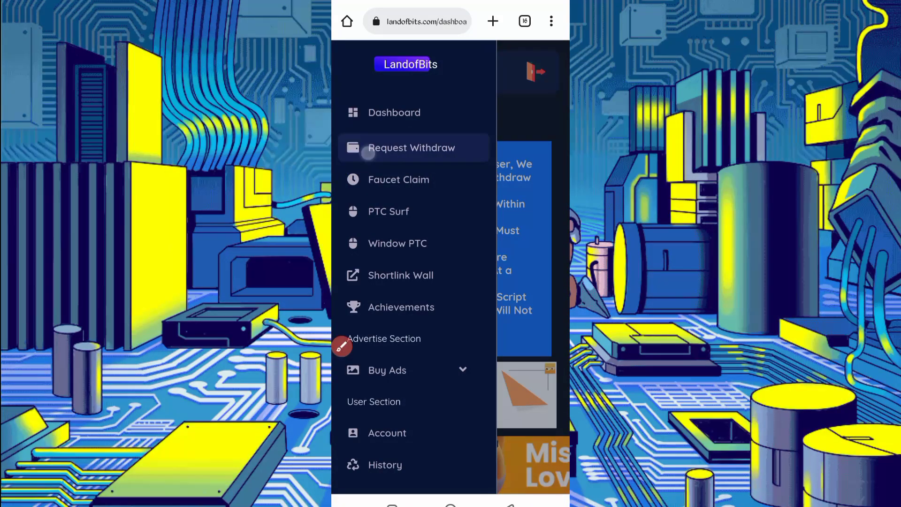
- Review the Request Withdraw form with its 5,000-coin Litecoin FaucetPay request, then reopen the menu
left_click(411, 148)
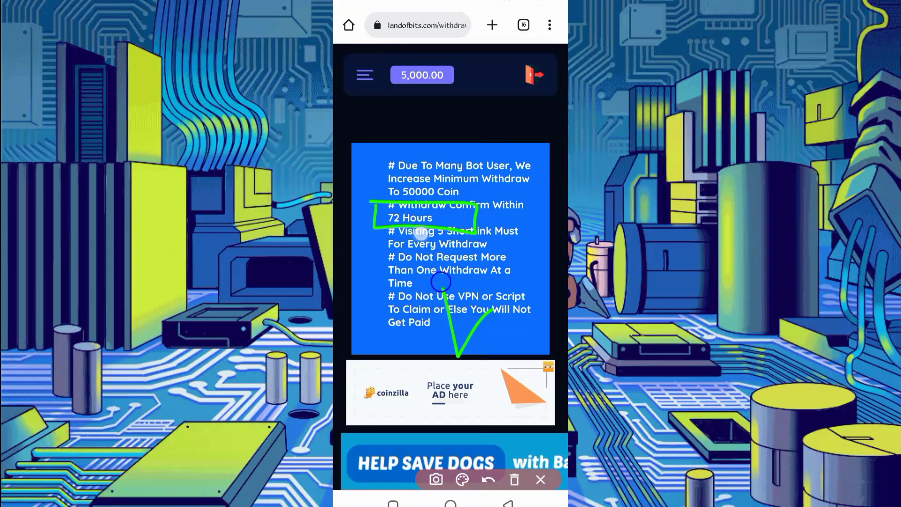
scroll("down", 3)
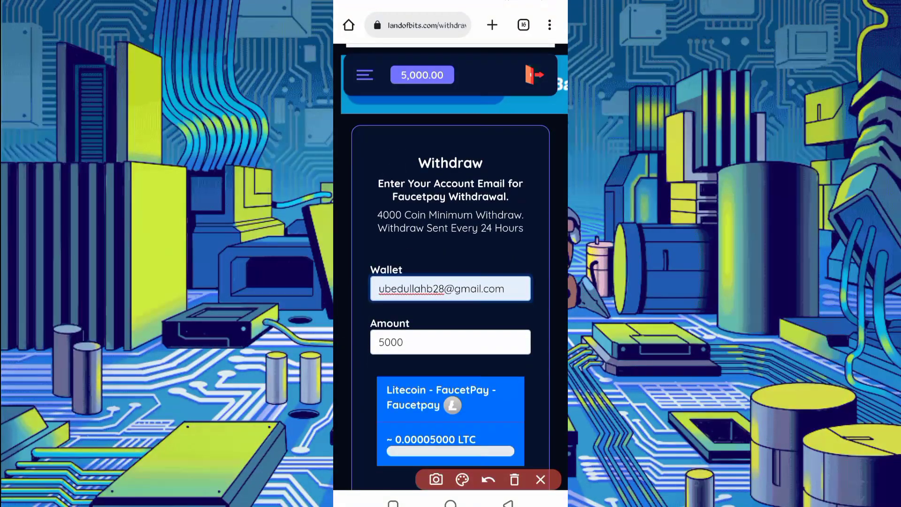
left_click_drag(396, 207, 433, 285)
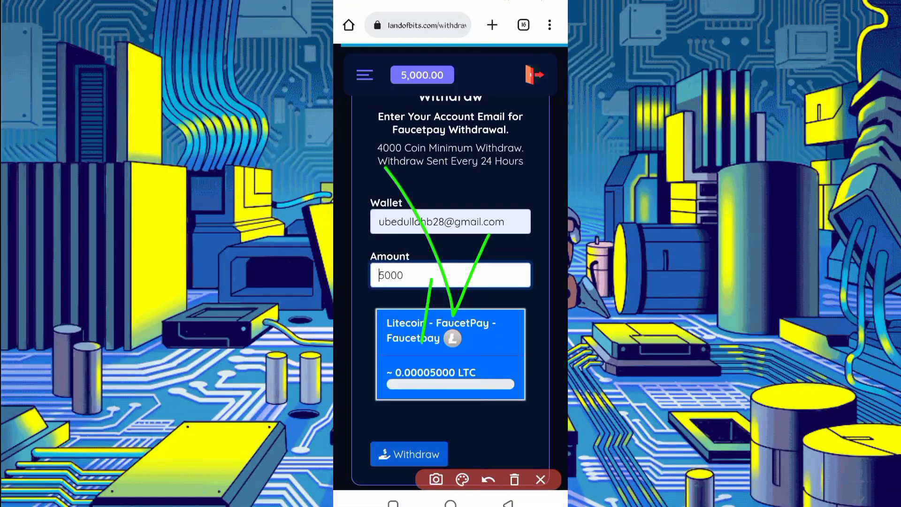
left_click(364, 75)
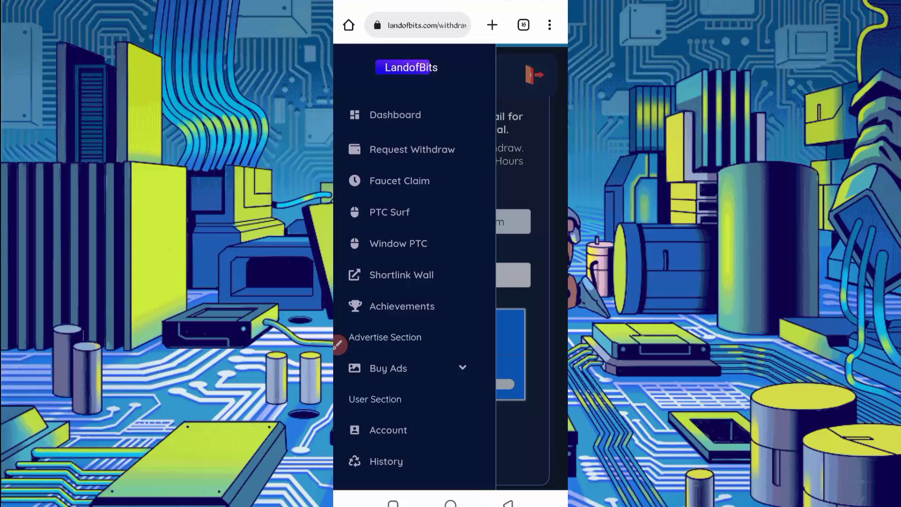
- Close the side menu and move to ES File Explorer's Download folder
left_click(395, 115)
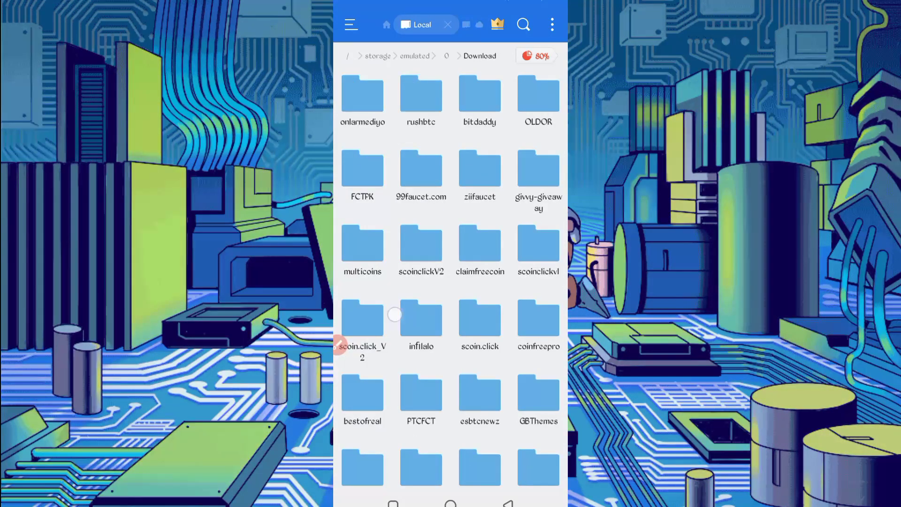
- Extract landofbits_V3.zip into a landofbits_V3/ folder in Download
scroll("down", 3)
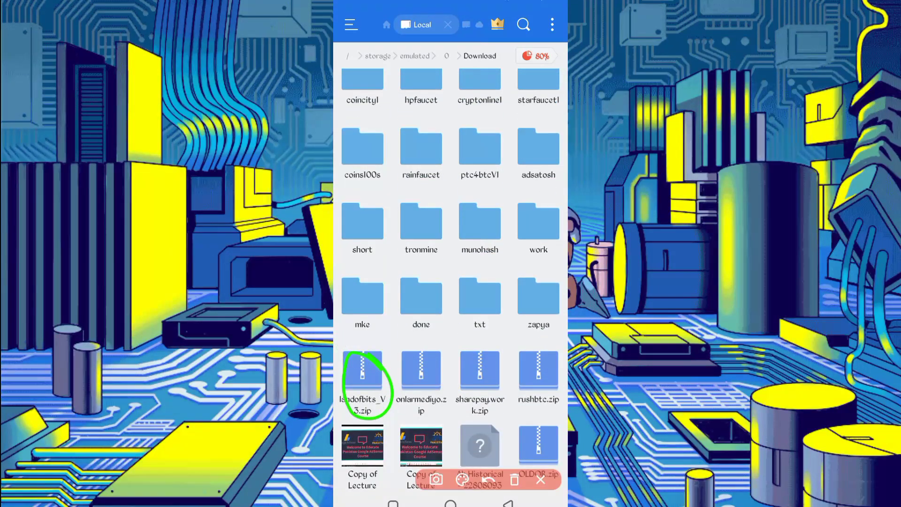
left_click(362, 376)
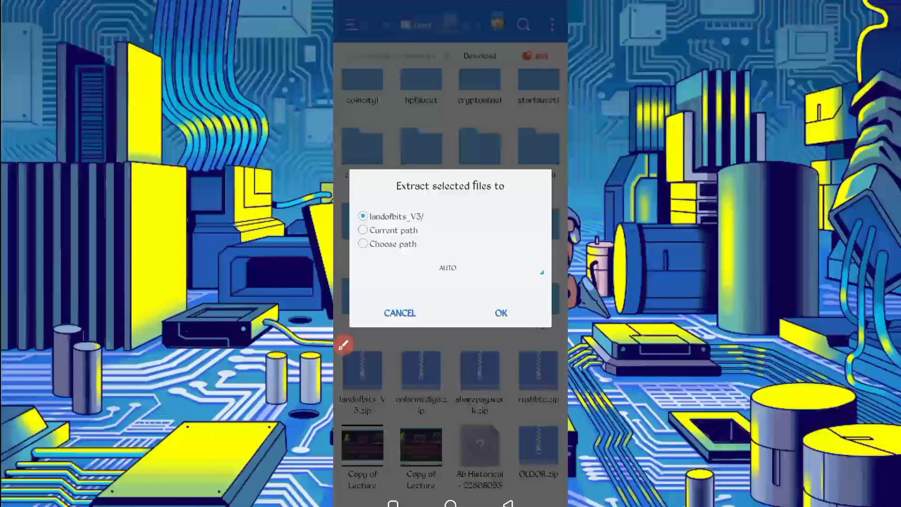
left_click(499, 314)
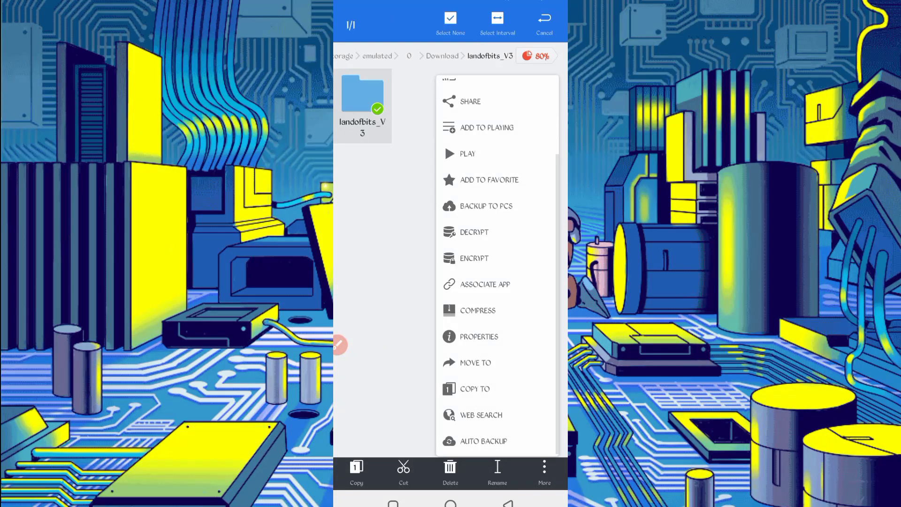
left_click(478, 338)
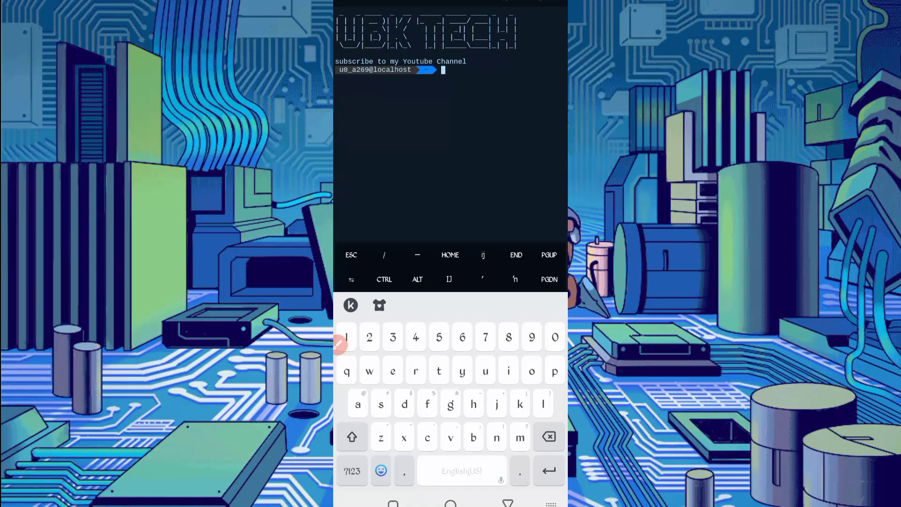
- cd into landofbits_V3 and run the script with python up to the MASUKAN PASSWORD prompt
type("cd")
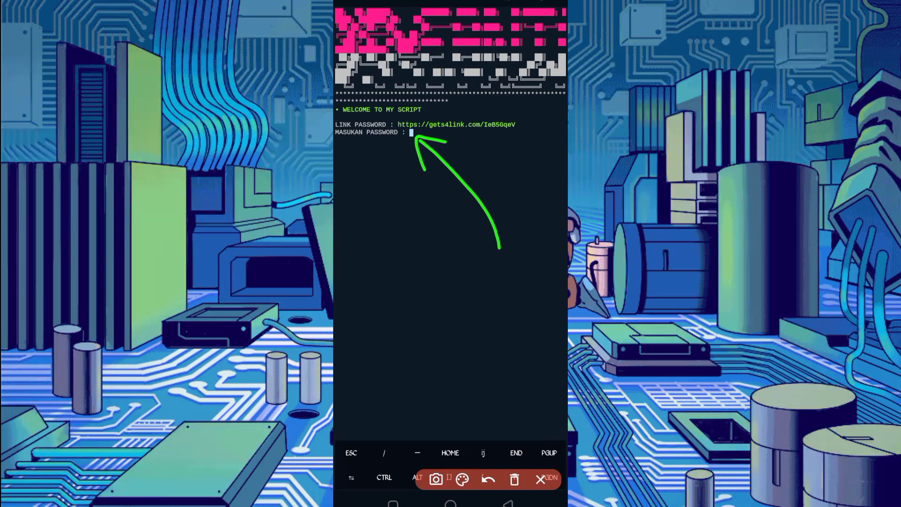
left_click(411, 132)
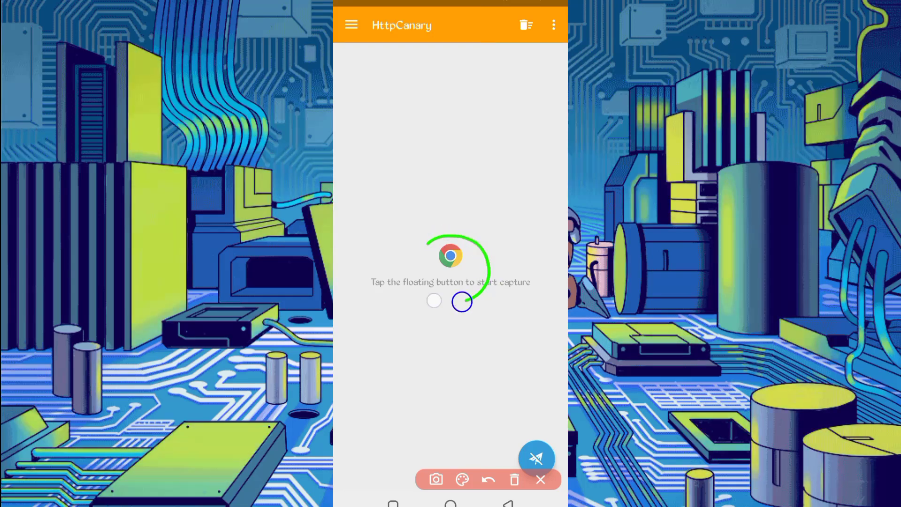
- Start an HttpCanary capture session targeting Chrome
left_click(540, 480)
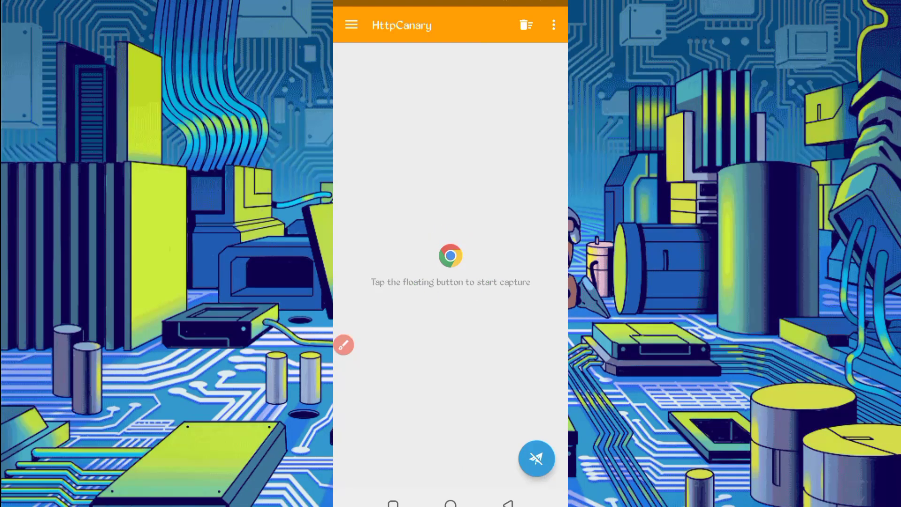
left_click(352, 25)
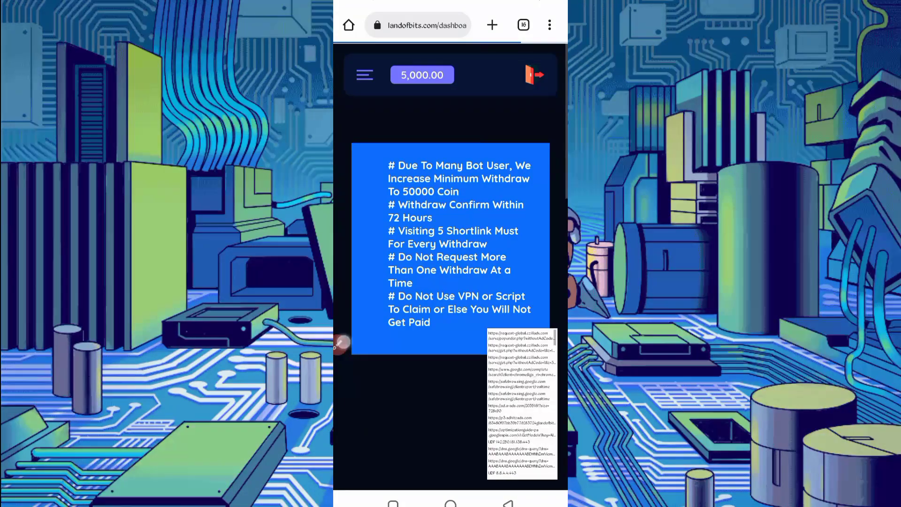
- Pull down to refresh the LandofBits dashboard so its GET request is captured
left_click_drag(388, 197, 454, 361)
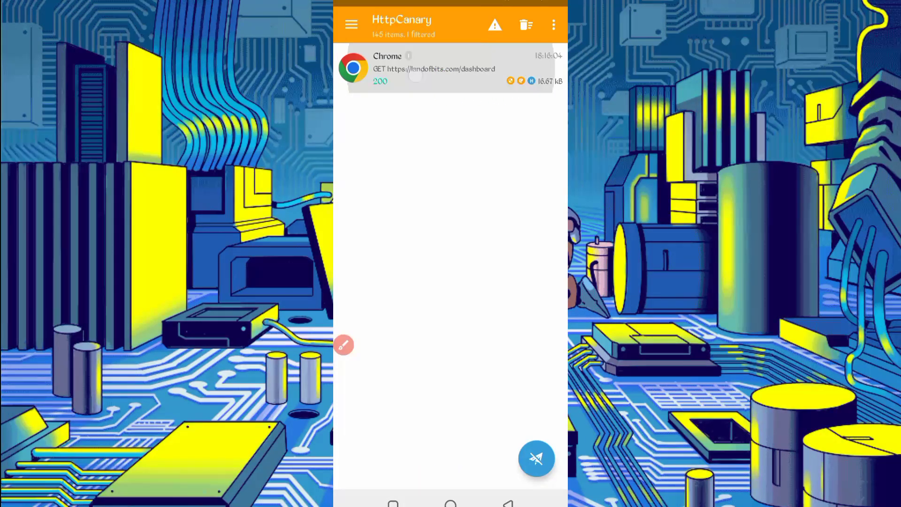
- Copy the Cookie value from the captured GET landofbits.com/dashboard request for the script
left_click(450, 68)
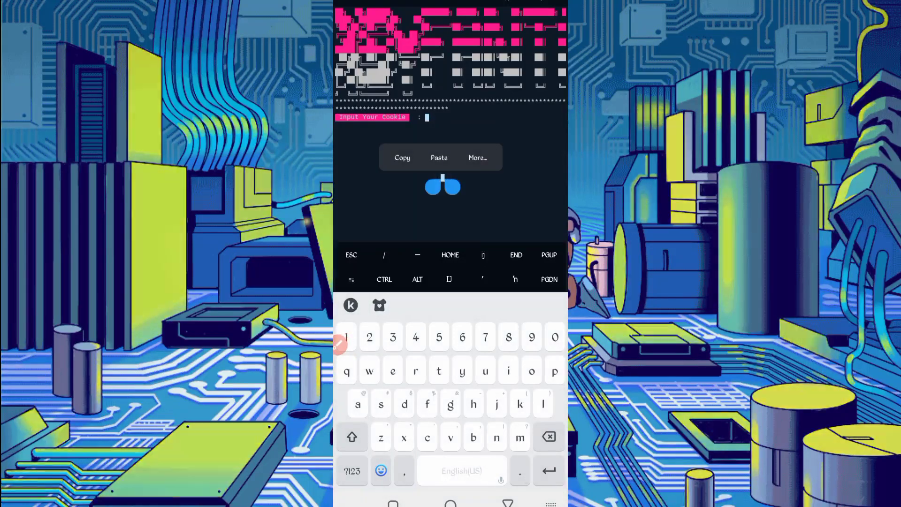
left_click(438, 157)
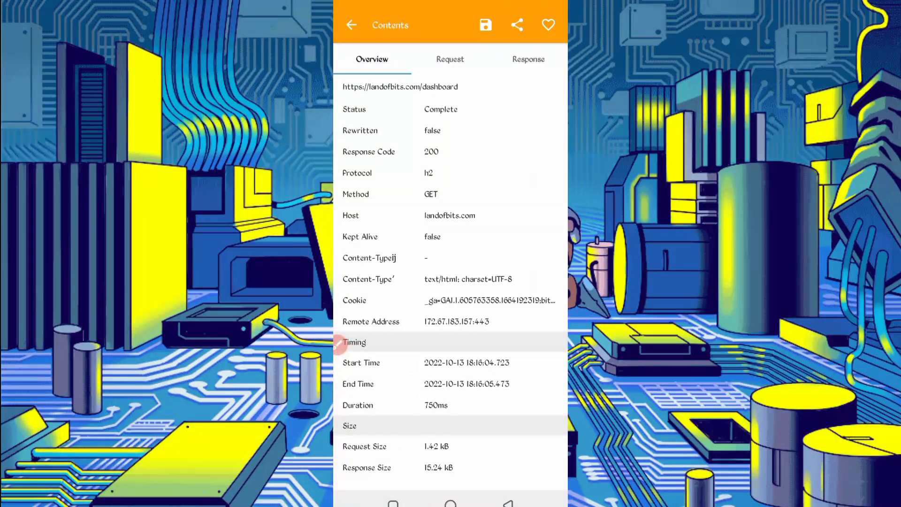
left_click(450, 60)
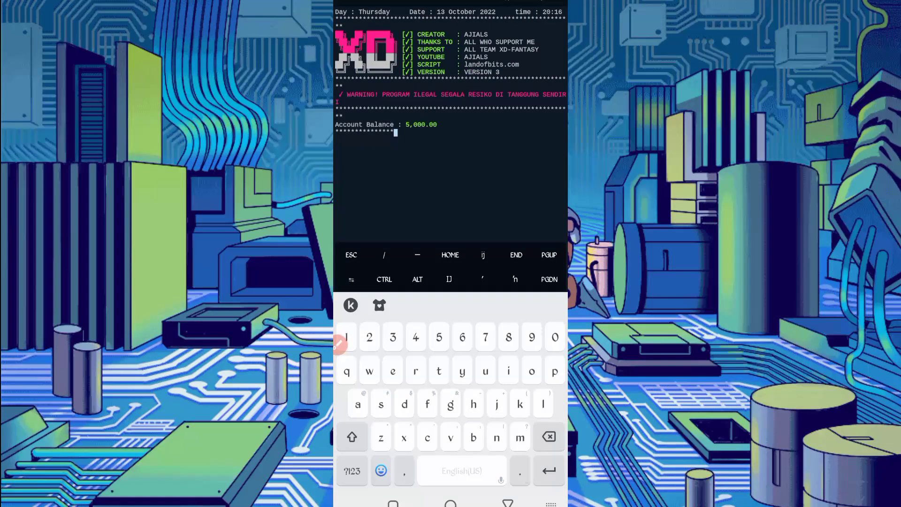
- Confirm the cookie input so the script reports balance 5,000.00 and 'Ptc Not Found!'
key("Enter")
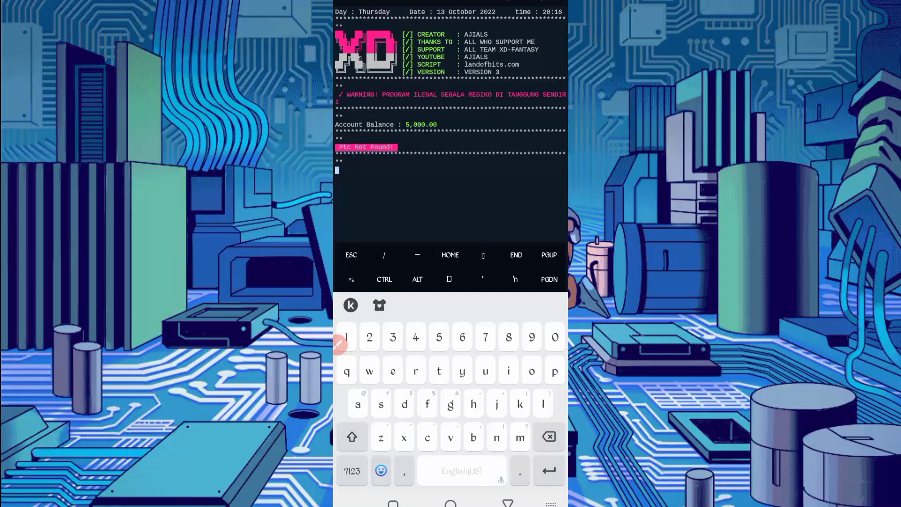